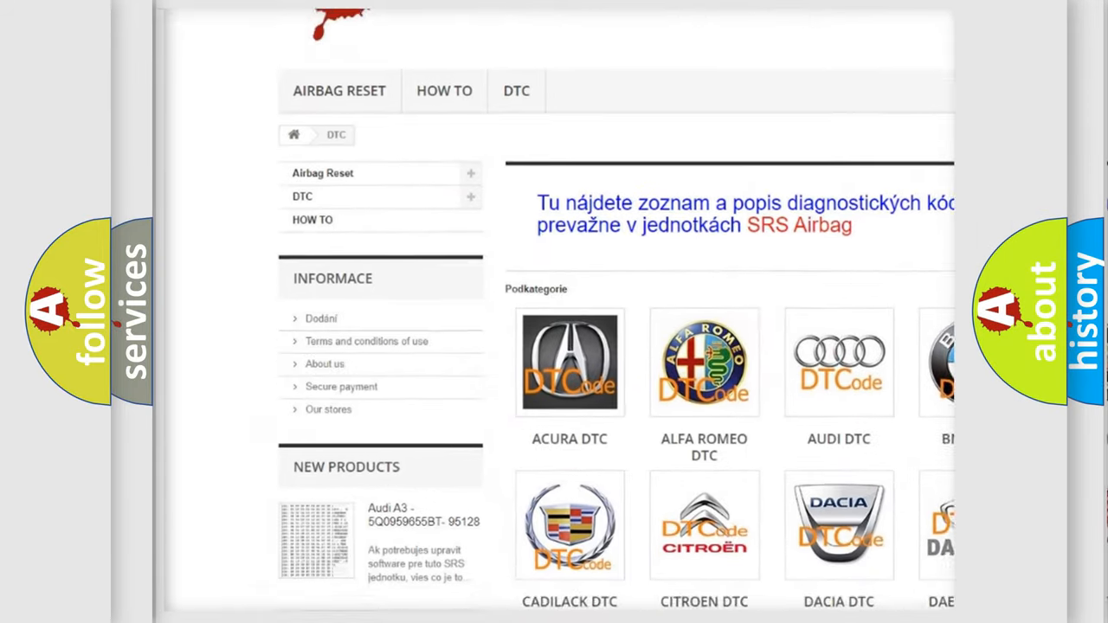
{"action": "scroll", "scroll_direction": "down", "scroll_amount": 3}
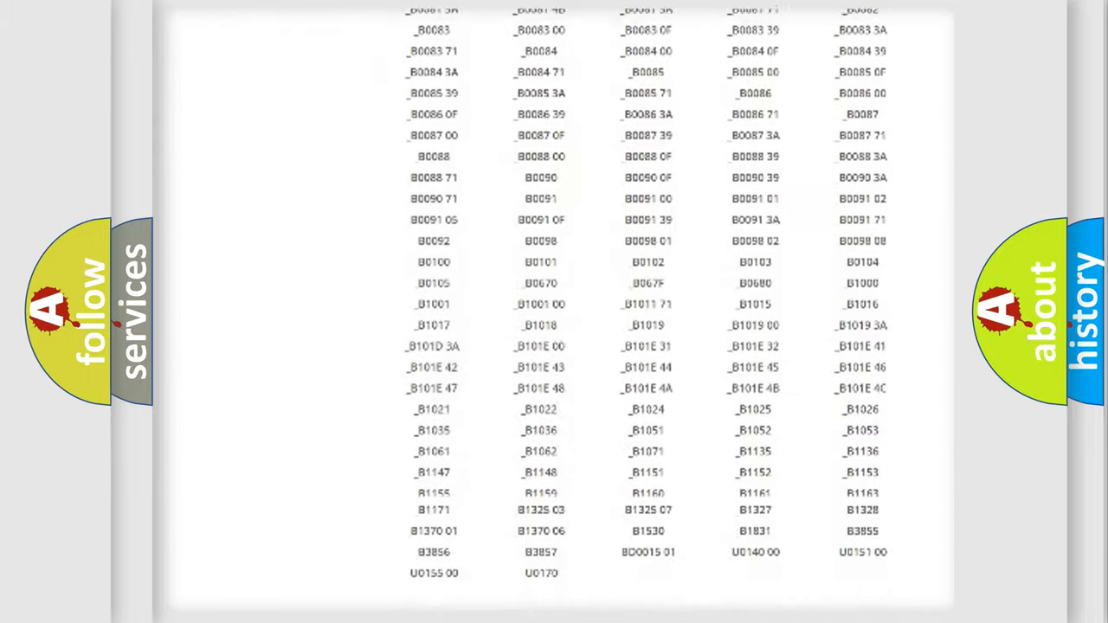
{"action": "scroll", "scroll_direction": "up", "scroll_amount": 3}
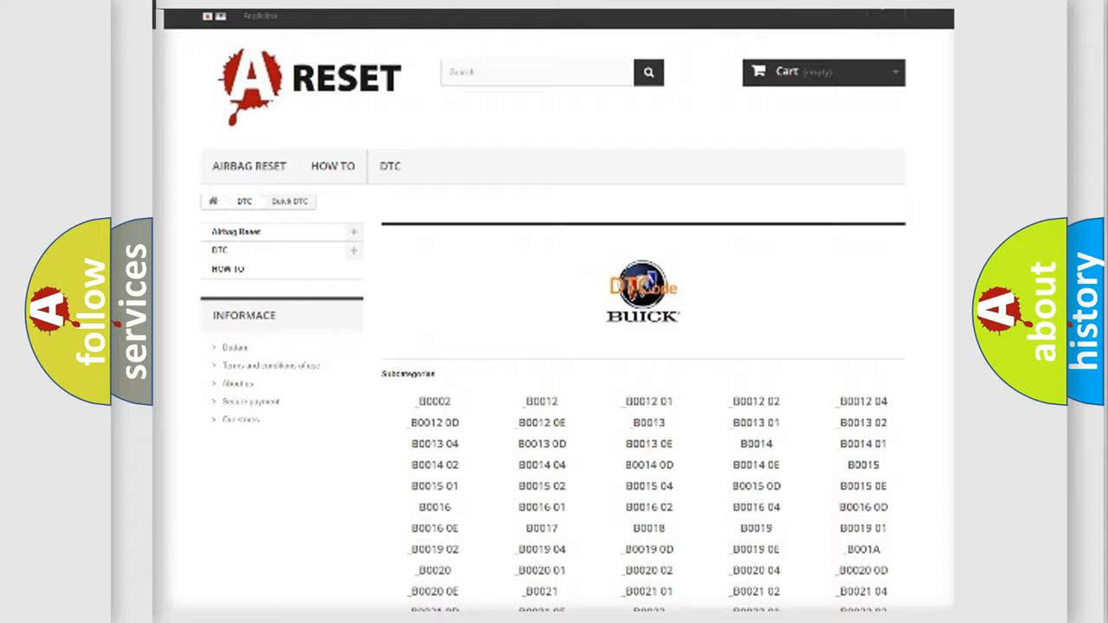